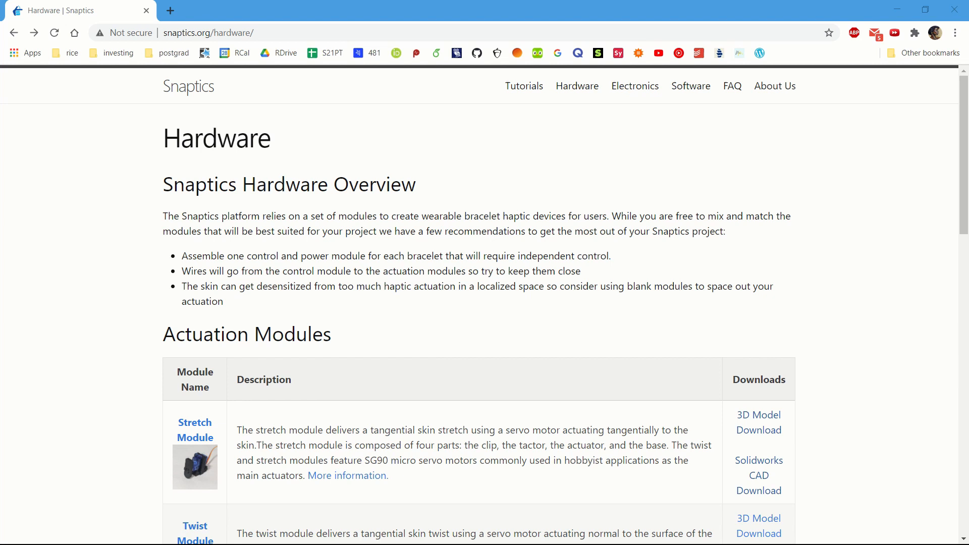
pyautogui.moveTo(547, 135)
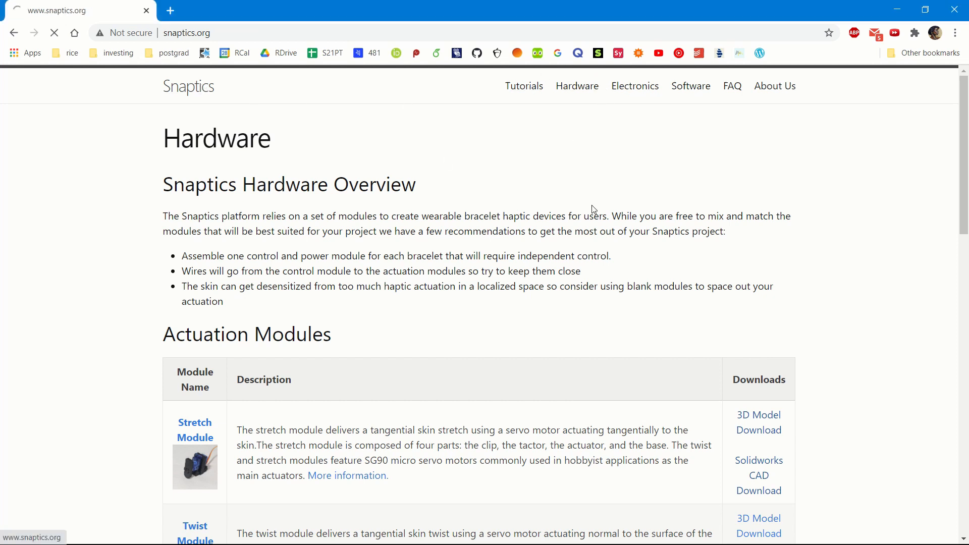
# - Navigate to the Snaptics Hardware page and follow the Stretch Module's SolidWorks CAD Download link
pyautogui.click(188, 85)
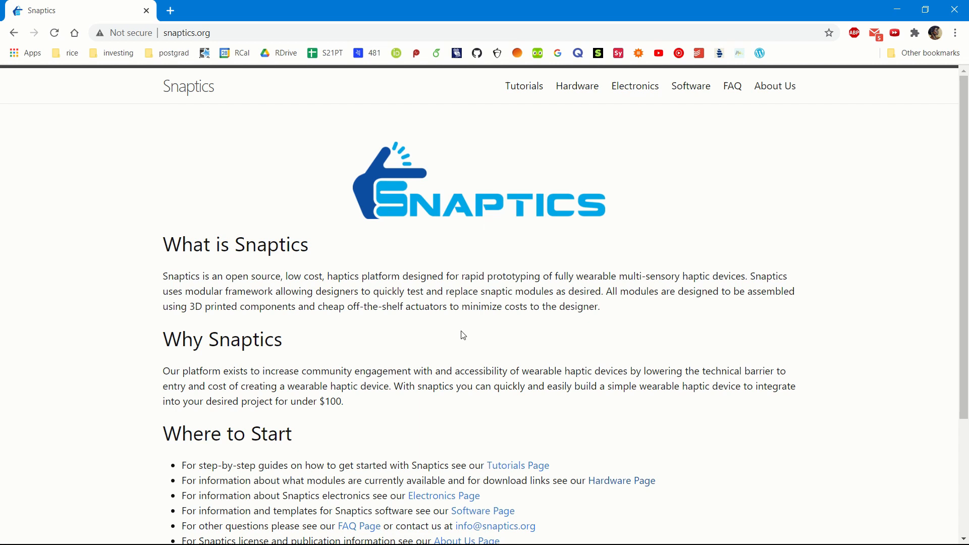
pyautogui.moveTo(577, 86)
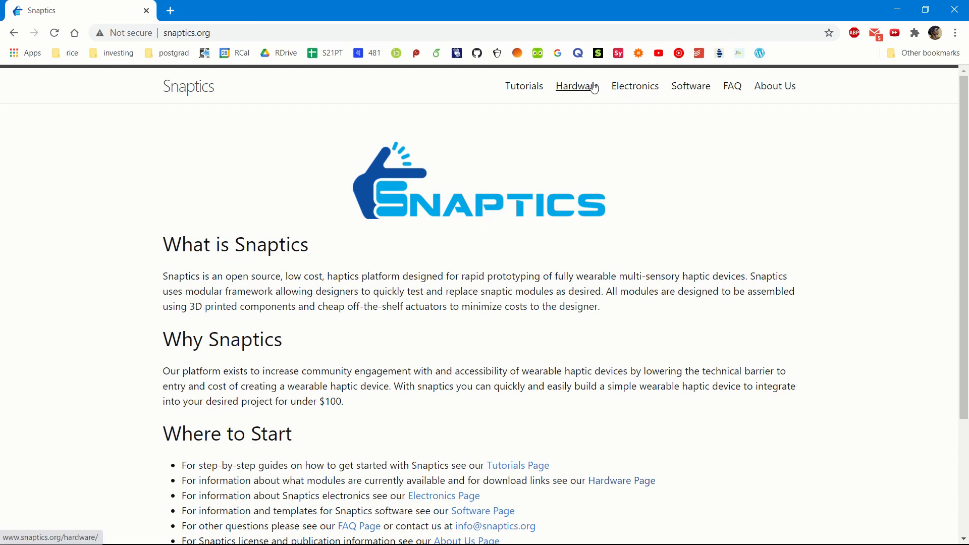
pyautogui.click(576, 86)
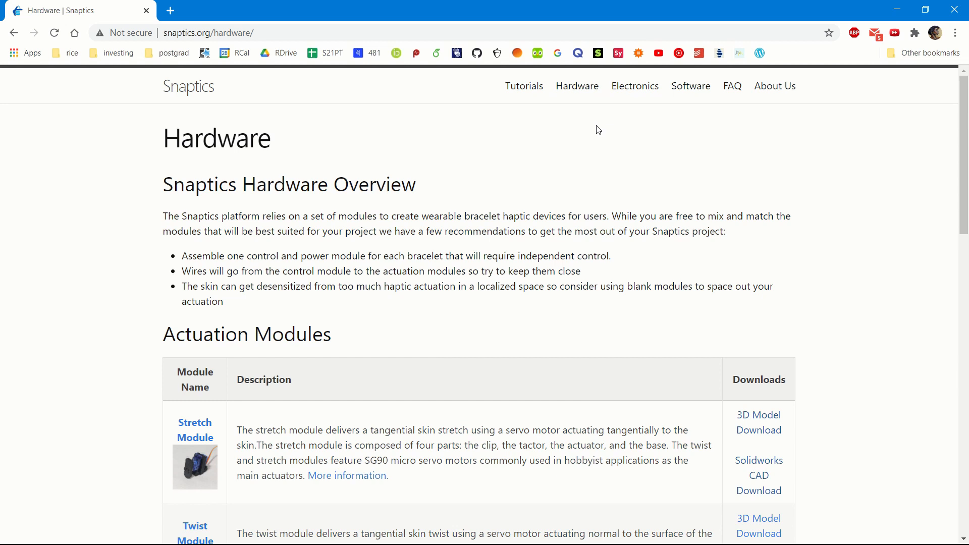
pyautogui.scroll(-3)
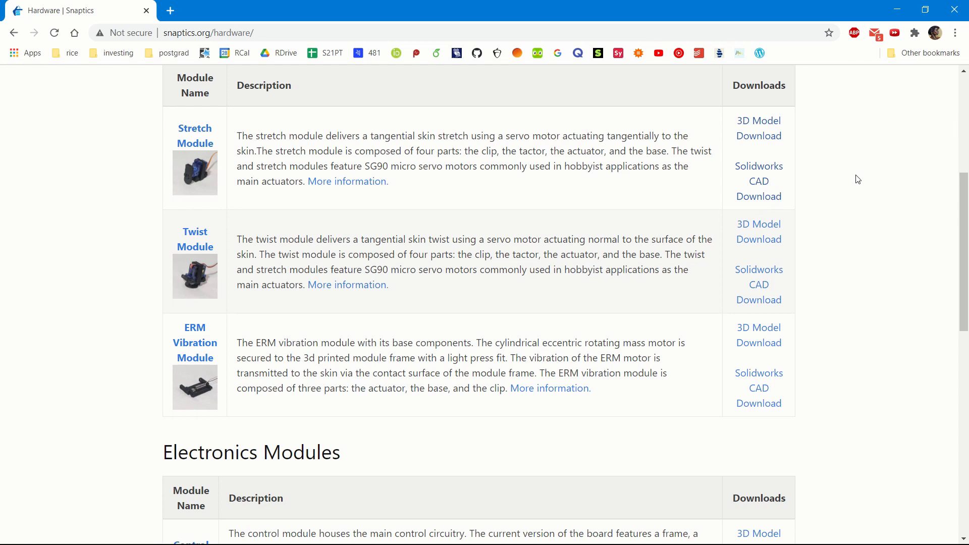
pyautogui.moveTo(159, 178)
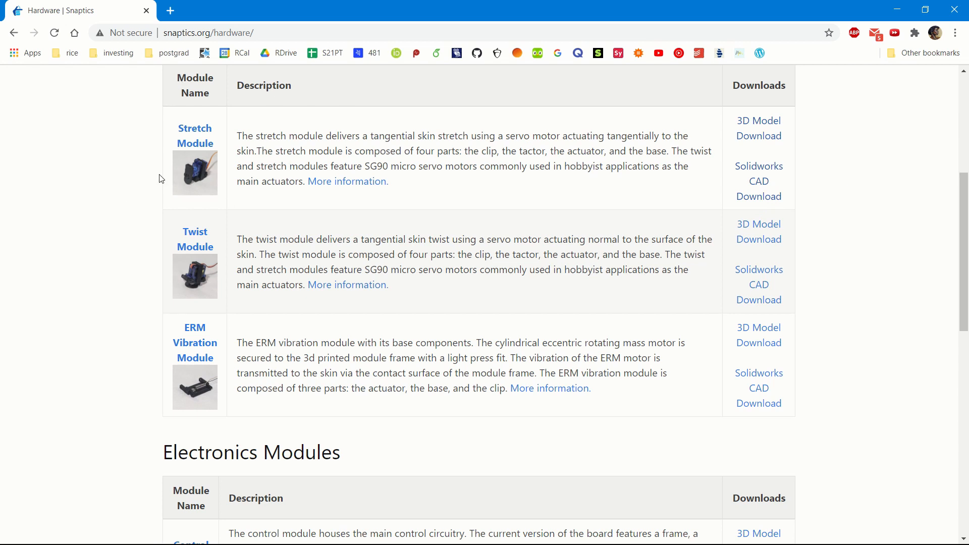
pyautogui.moveTo(759, 180)
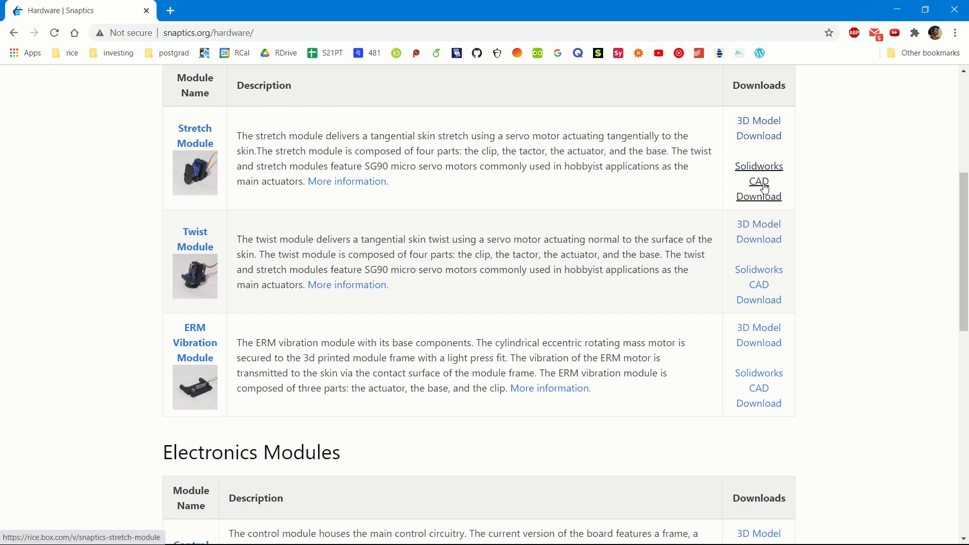
pyautogui.click(758, 181)
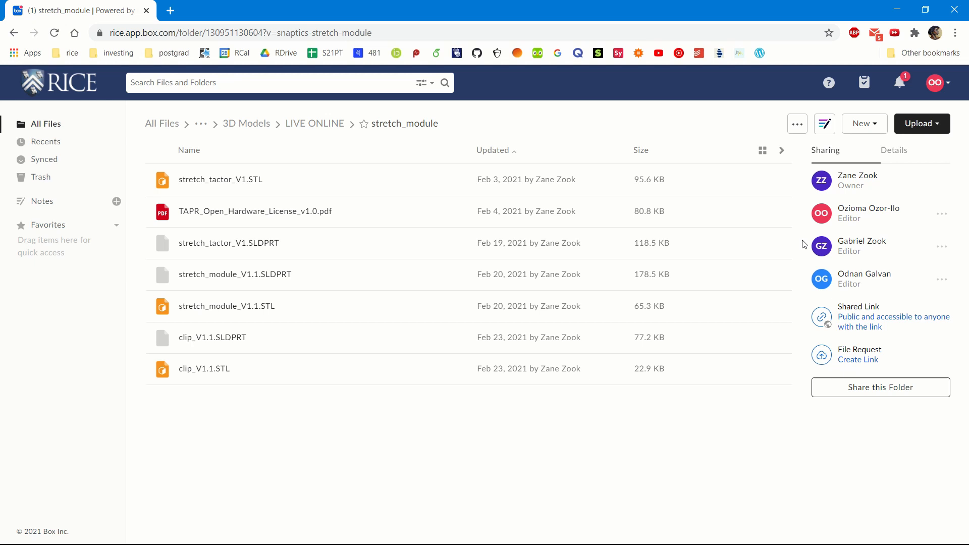
pyautogui.moveTo(797, 246)
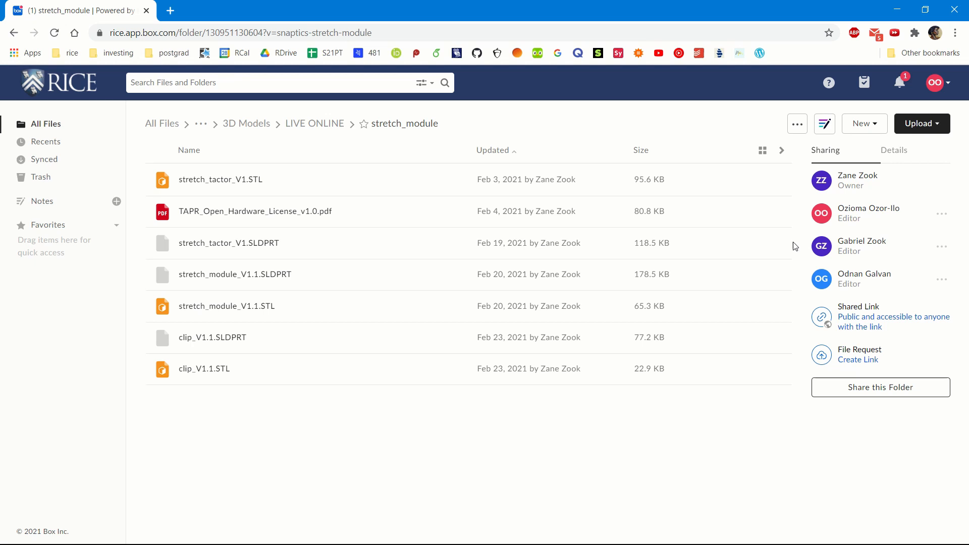
pyautogui.moveTo(260, 274)
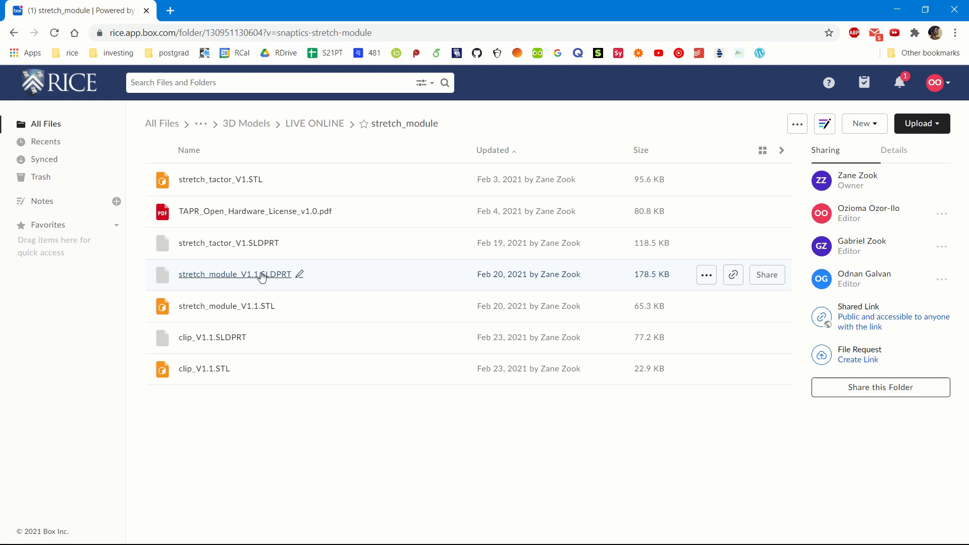
# - Select stretch_module_V1.1.SLDPRT in the Box folder and start its download
pyautogui.click(235, 273)
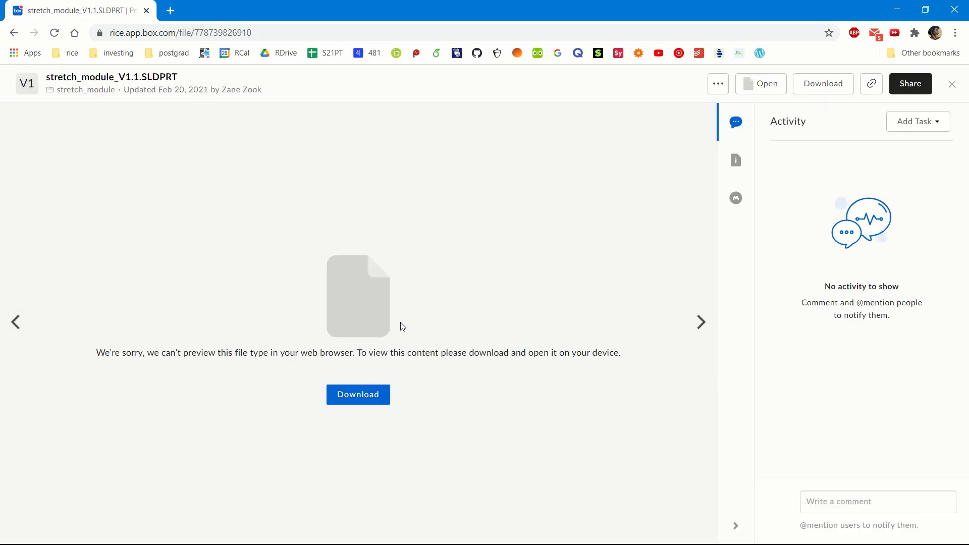
pyautogui.click(358, 395)
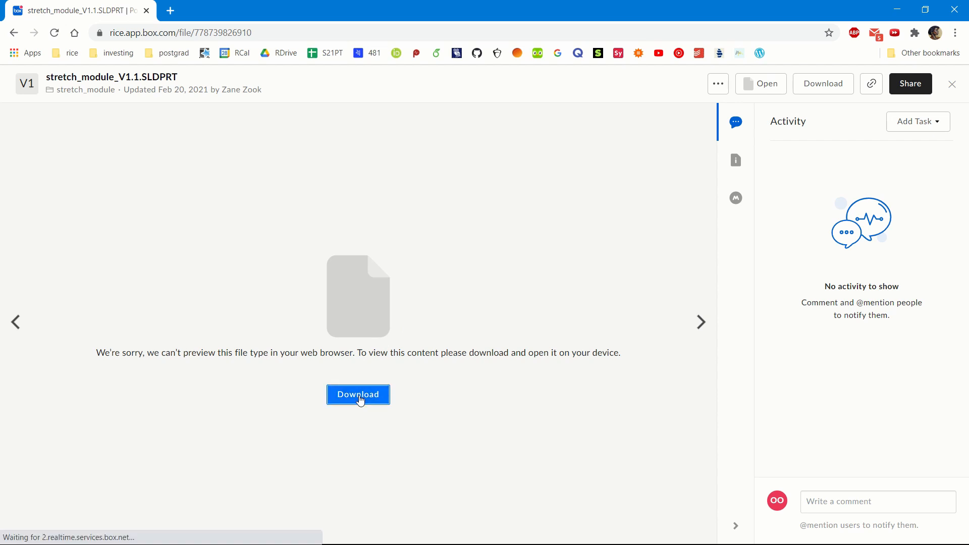
# - Save stretch_module_V1.1.SLDPRT to the Desktop from the Save As dialog
pyautogui.click(357, 395)
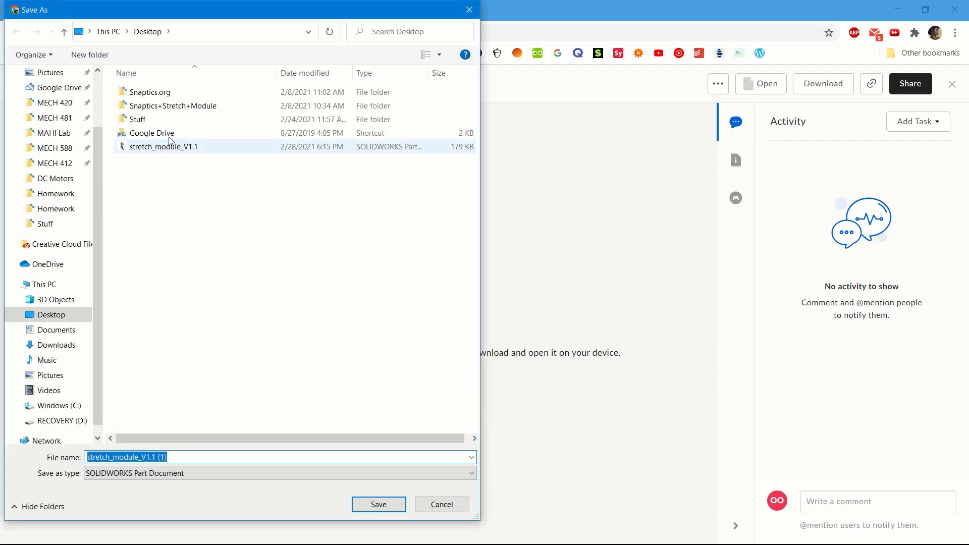
pyautogui.click(247, 253)
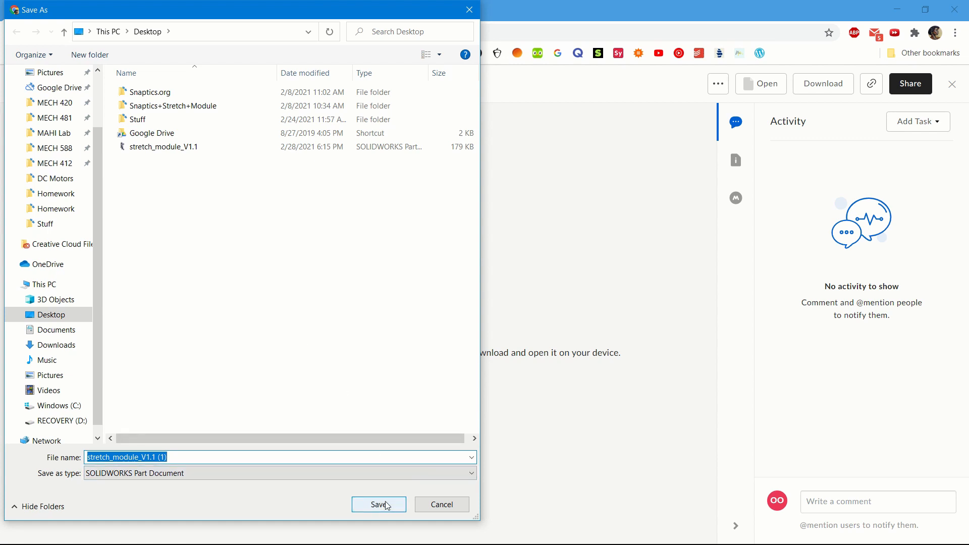
pyautogui.click(379, 505)
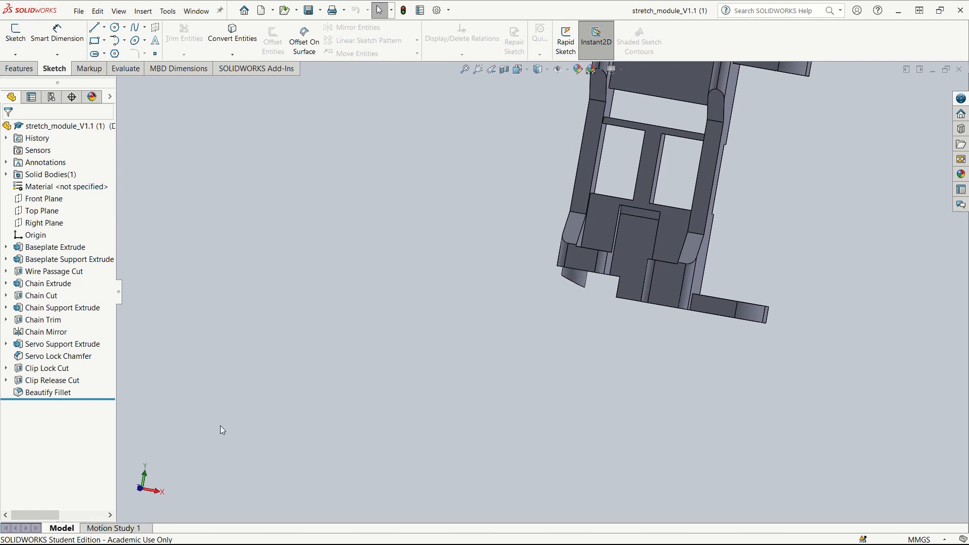
pyautogui.moveTo(527, 213)
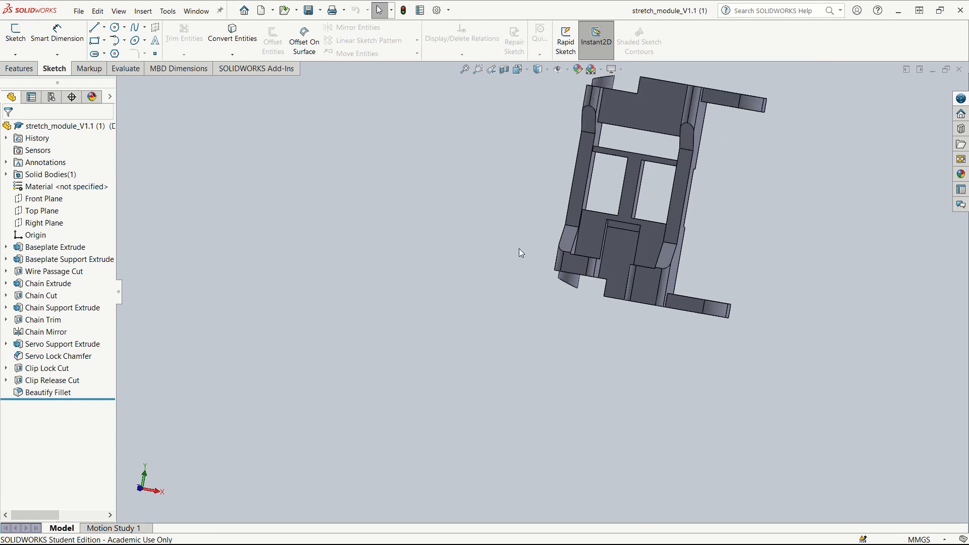
pyautogui.moveTo(517, 255)
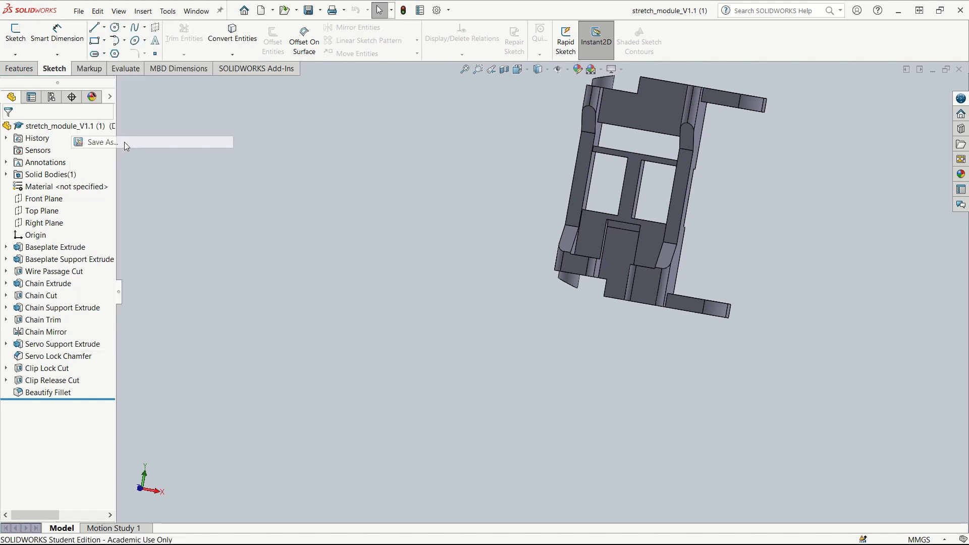
# - Save the part as stretch_module_V1.1 (1) STL on the Desktop, confirming the binary STL write
pyautogui.click(101, 141)
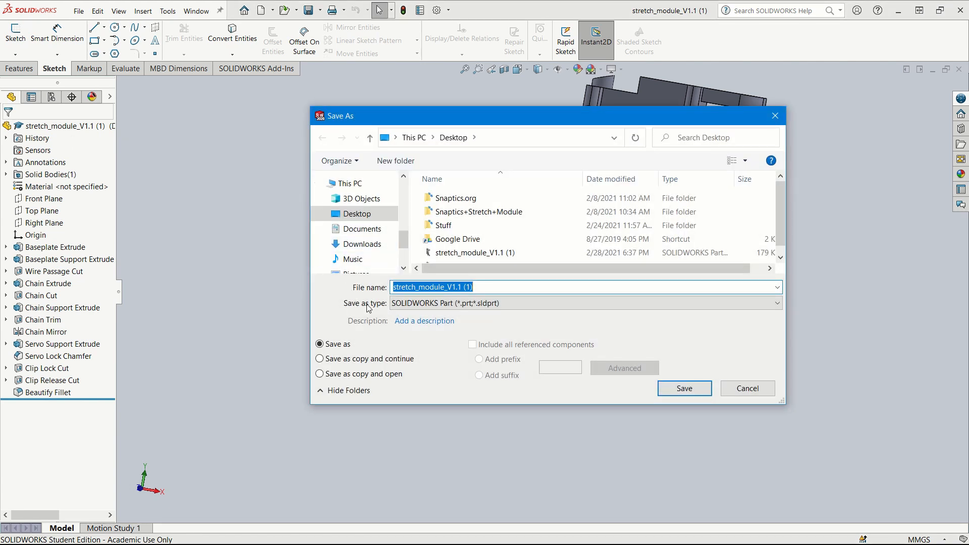
pyautogui.click(774, 303)
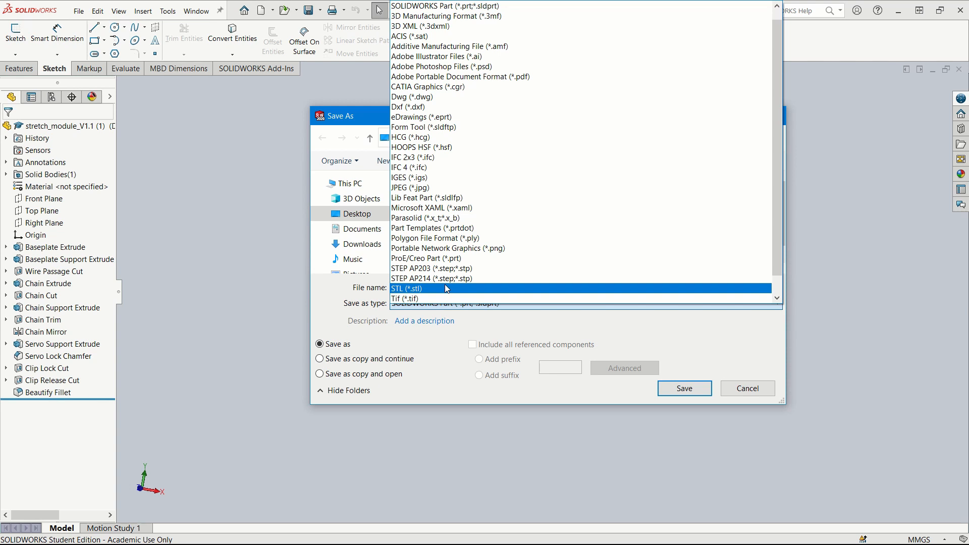
pyautogui.click(409, 288)
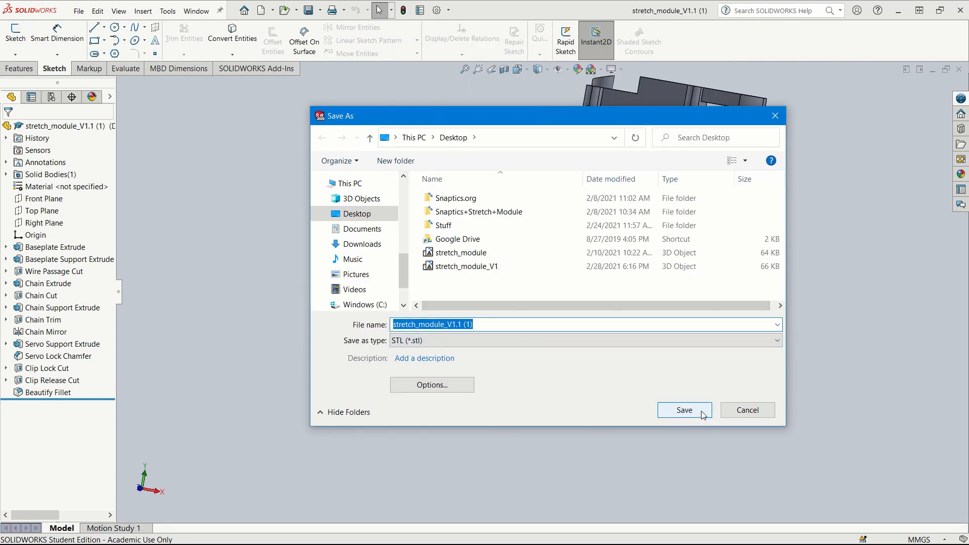
pyautogui.click(684, 410)
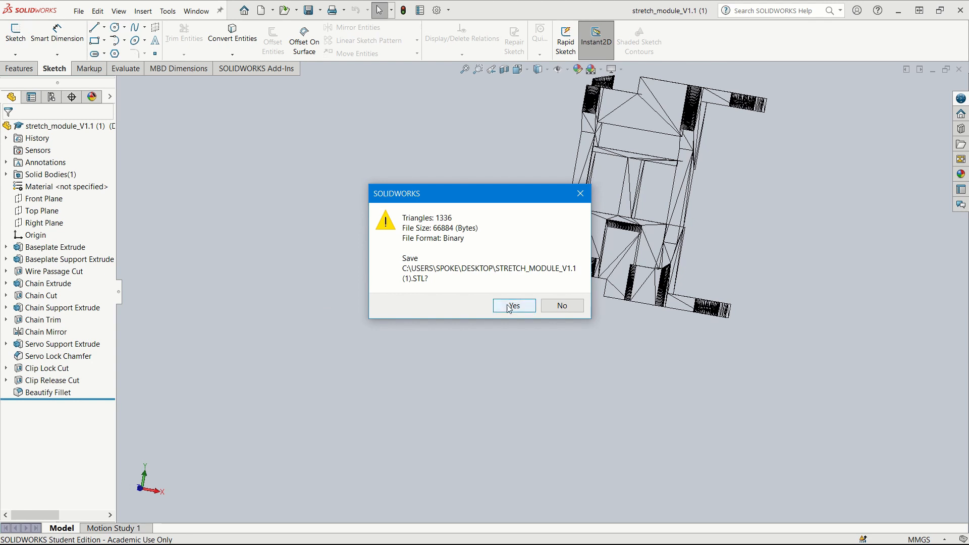
pyautogui.click(513, 305)
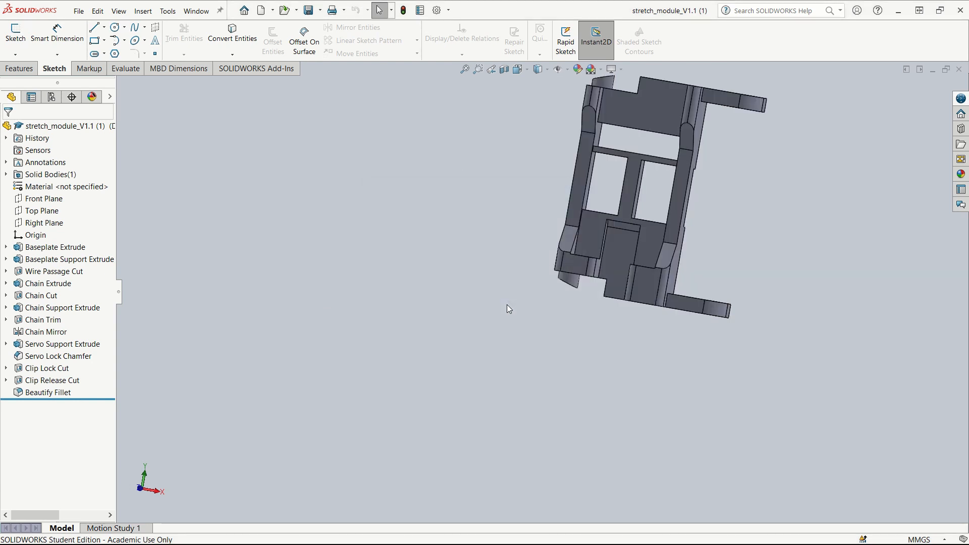